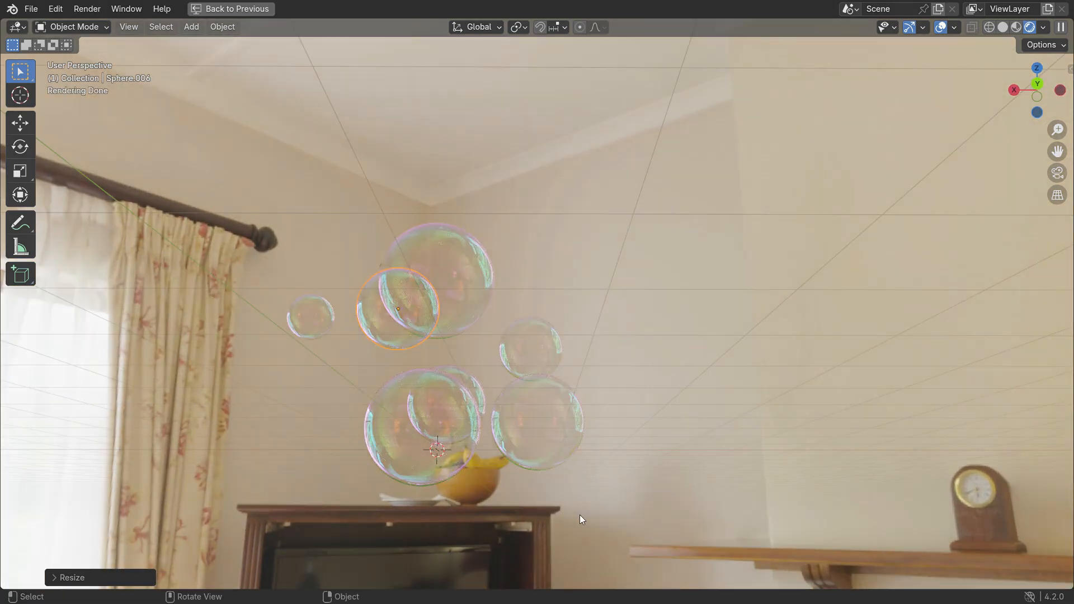
Leave the finished bubble preview and start a fresh, empty General scene
key("shift+a")
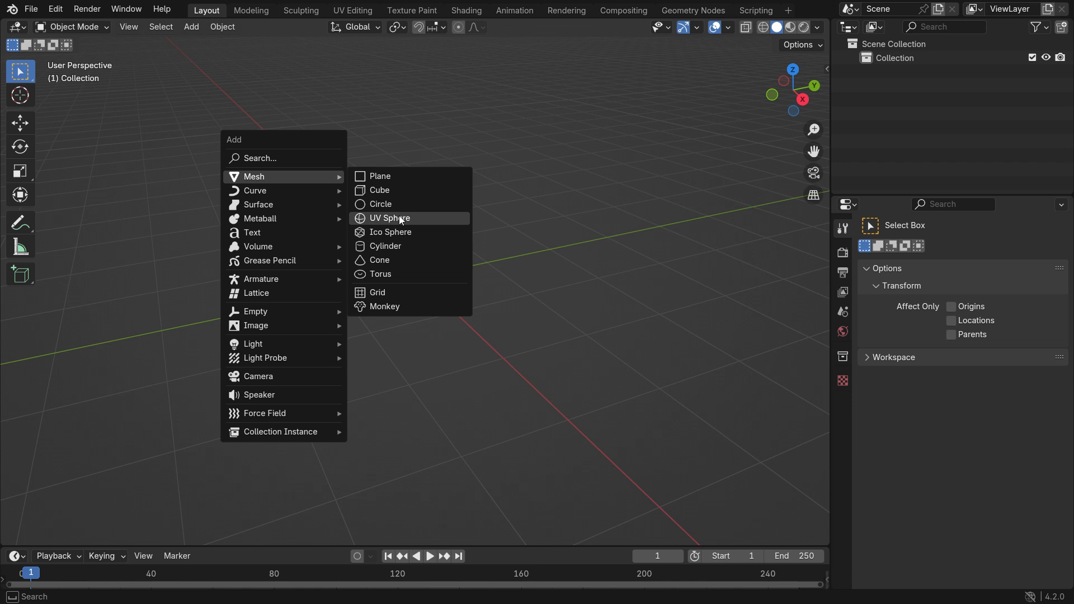
Add a UV sphere with a Subdivision Surface modifier and smooth shading
left_click(388, 218)
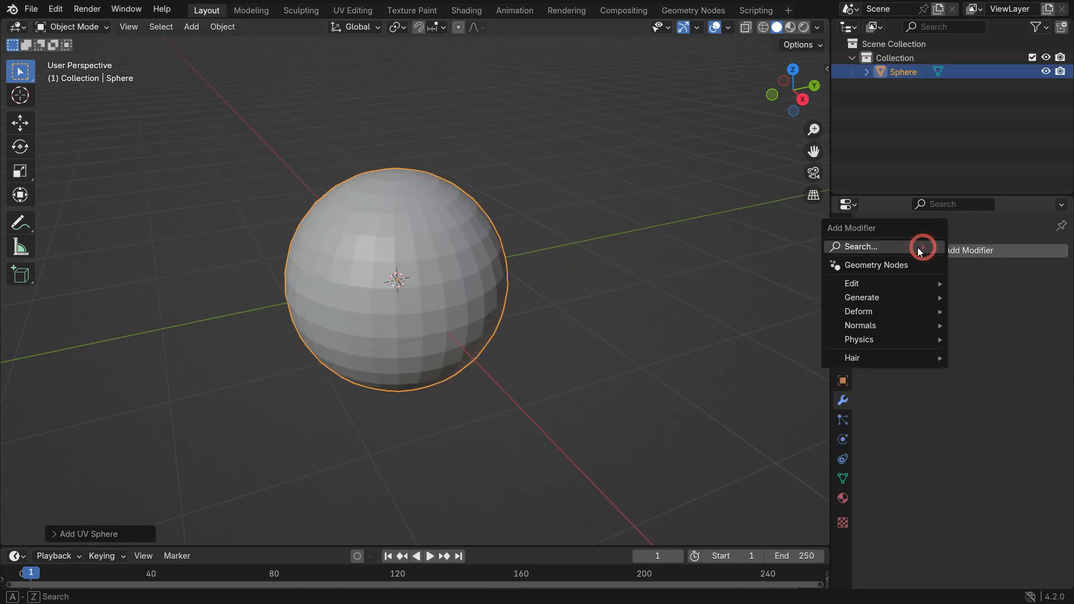
type("sub")
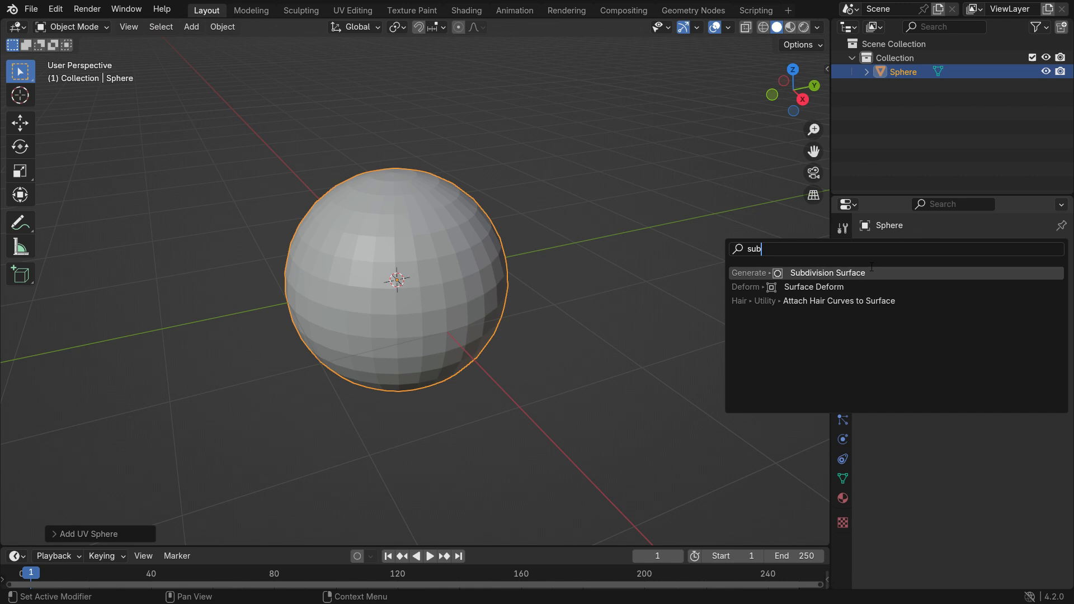
left_click(827, 272)
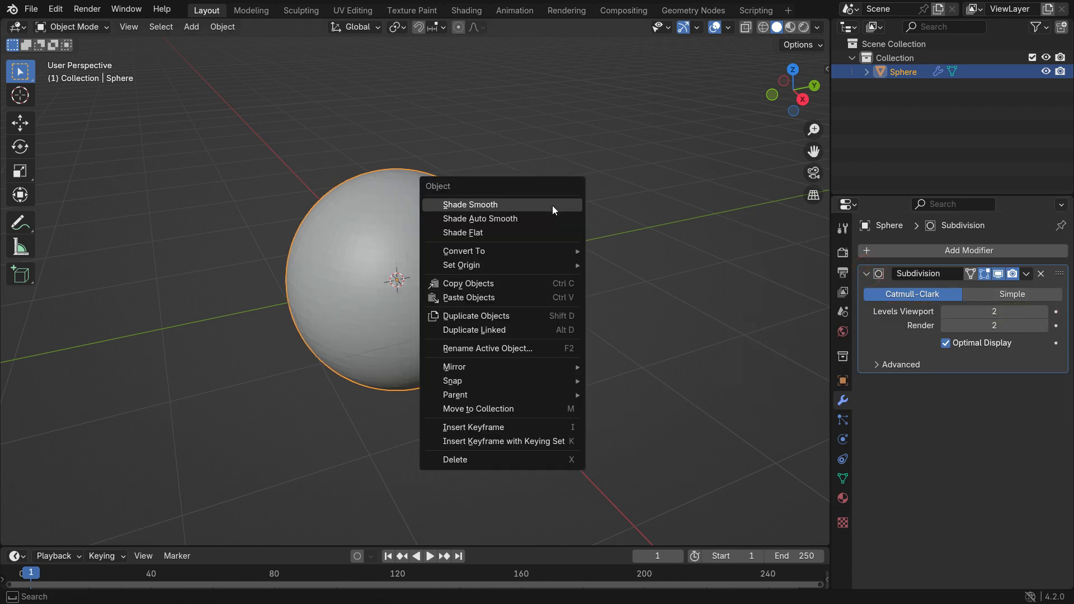
left_click(470, 204)
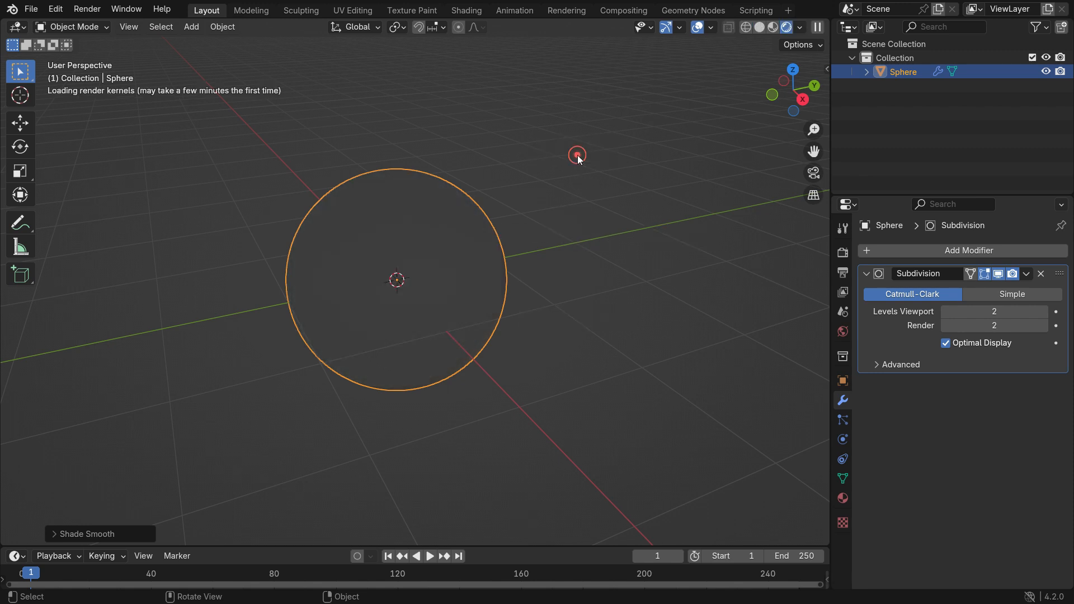
Render with Cycles on GPU Compute and bring up the World settings
left_click(841, 247)
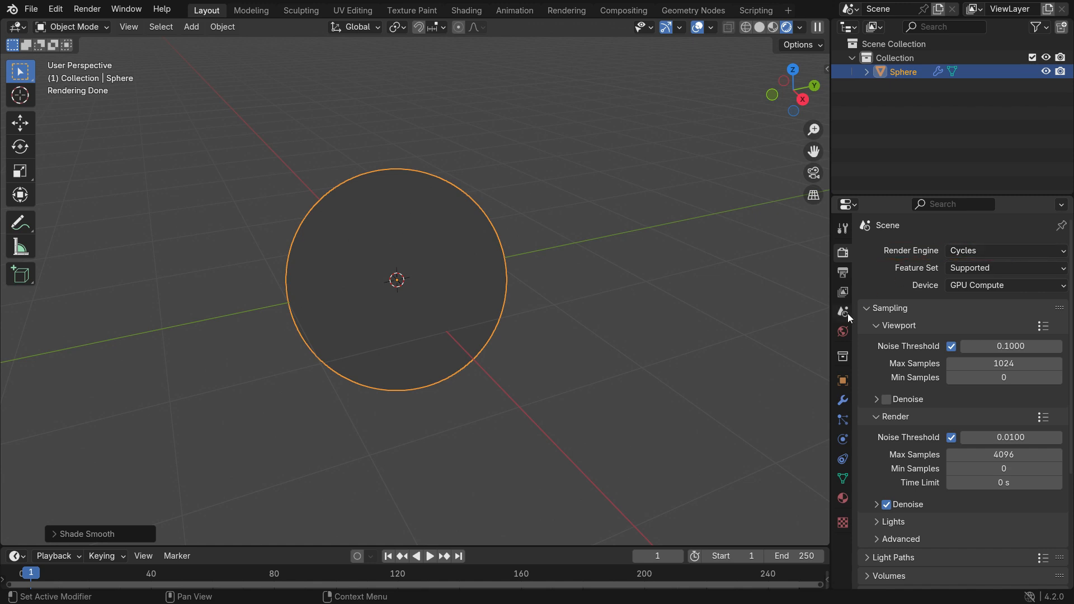
left_click(843, 332)
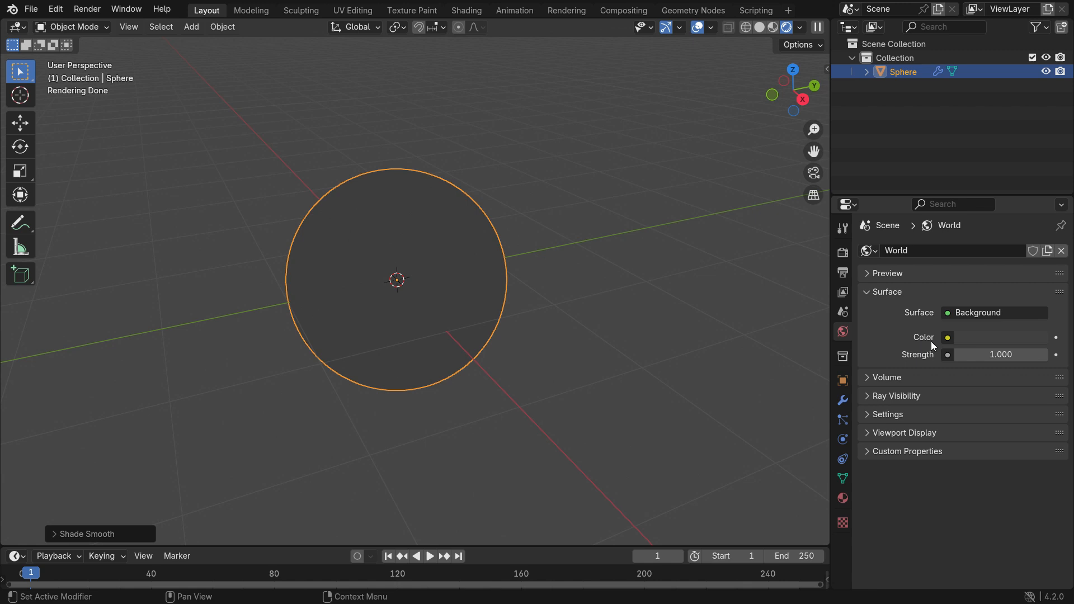
Set the world colour to an Environment Texture using lythwood_room_4k.hdr
left_click(947, 337)
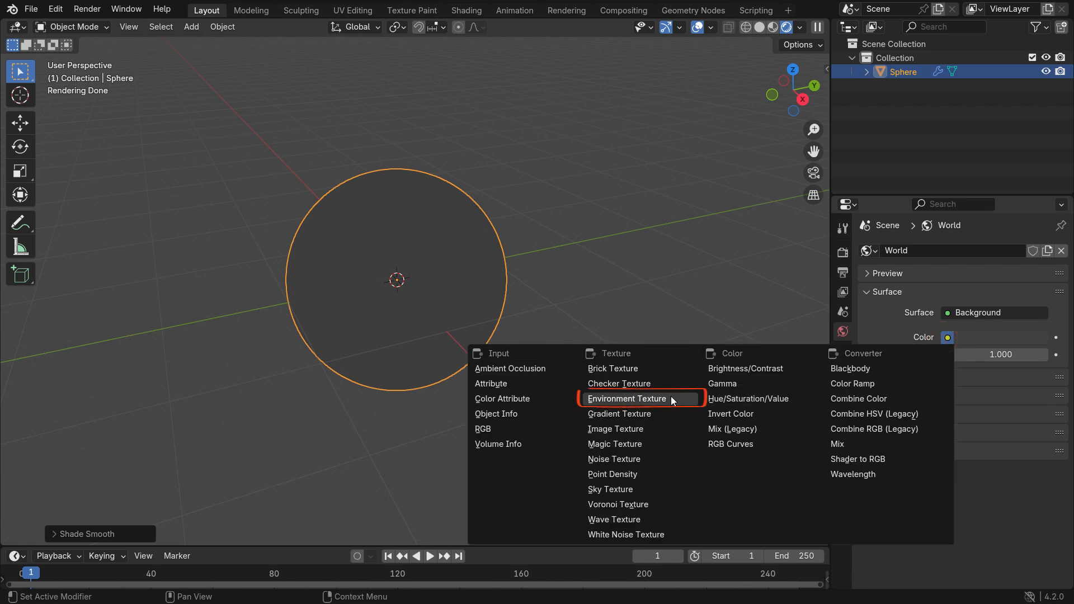
left_click(625, 398)
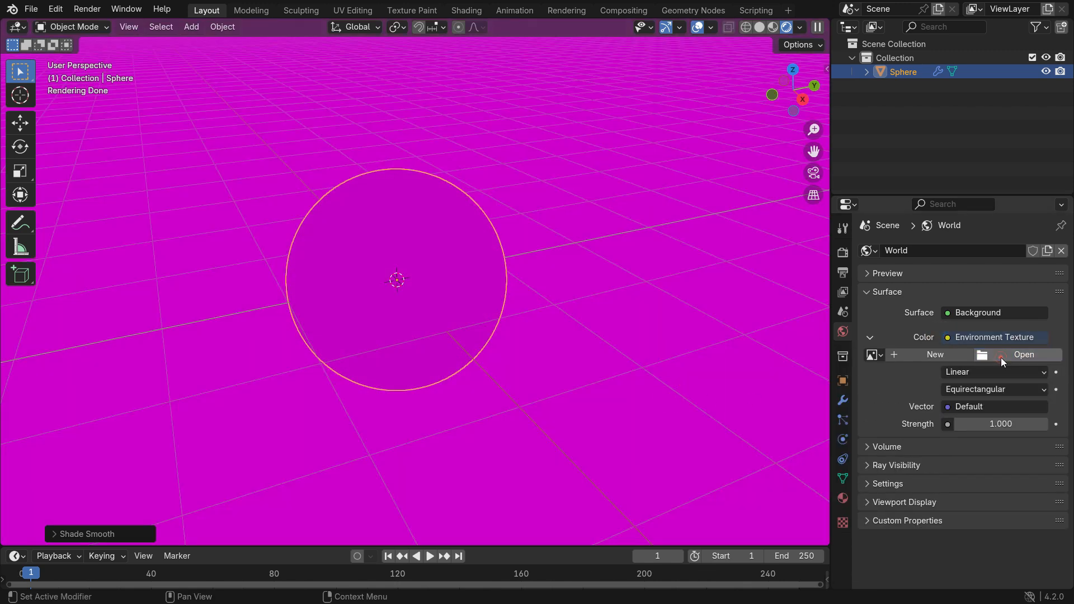
left_click(1024, 354)
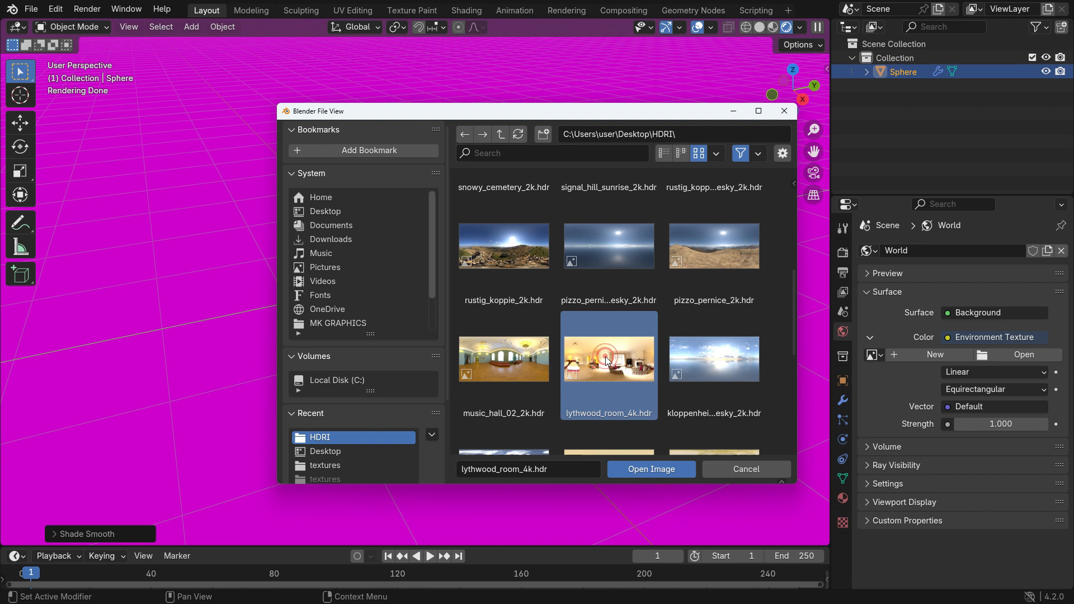
left_click(650, 469)
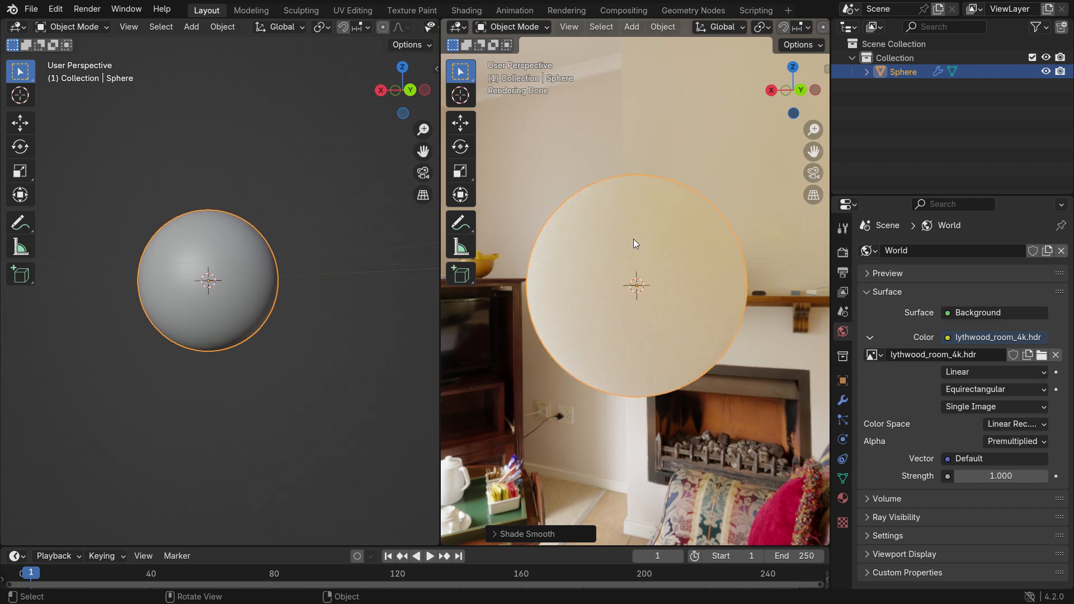
Switch the left area to the Shader Editor with its sidebar hidden
left_click(15, 27)
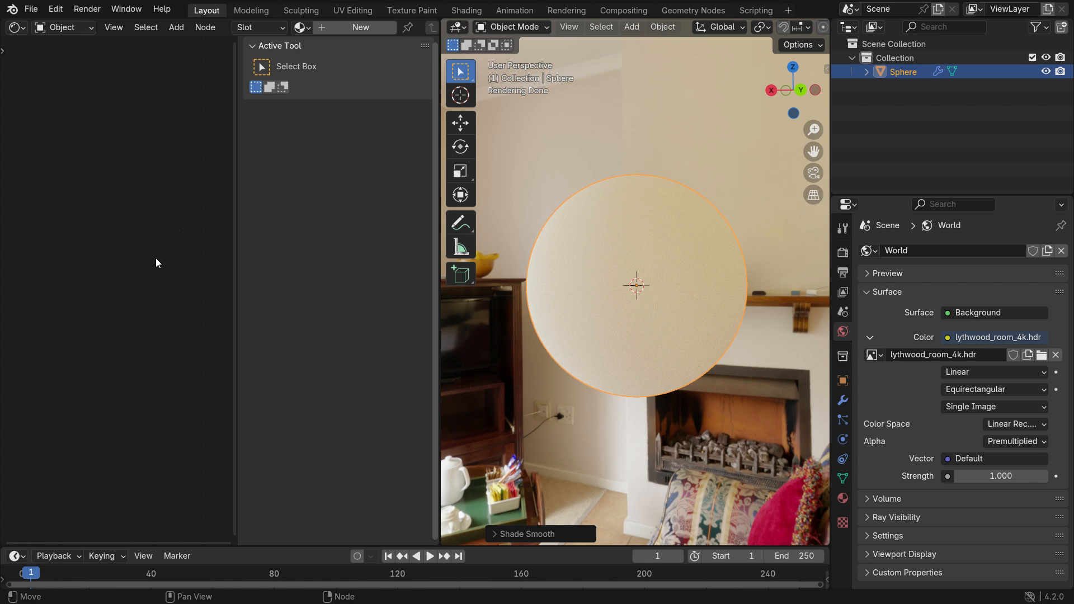
key("n")
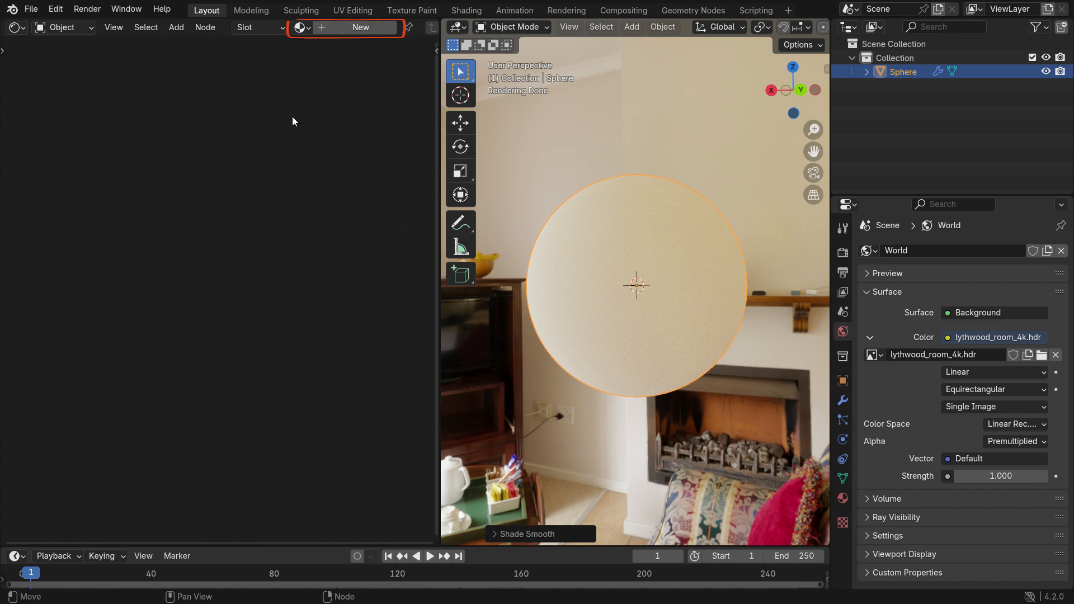
Create a new Principled BSDF material with roughness 0, IOR 1.0, transmission 1.0
left_click(361, 28)
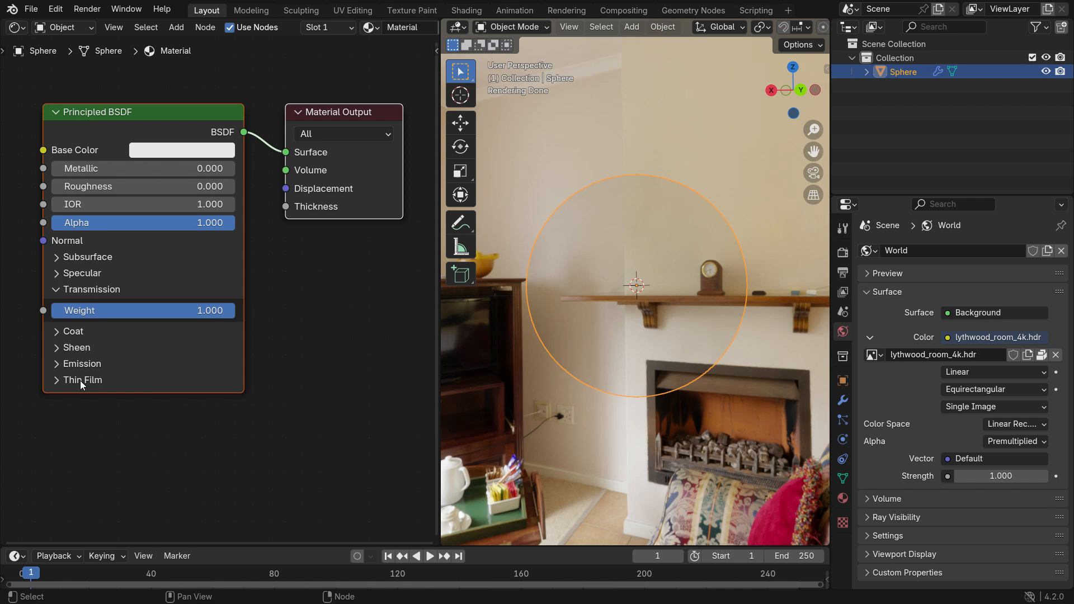
Give the material a 600 nm, IOR 1.333 thin film and duplicate the sphere
left_click(83, 381)
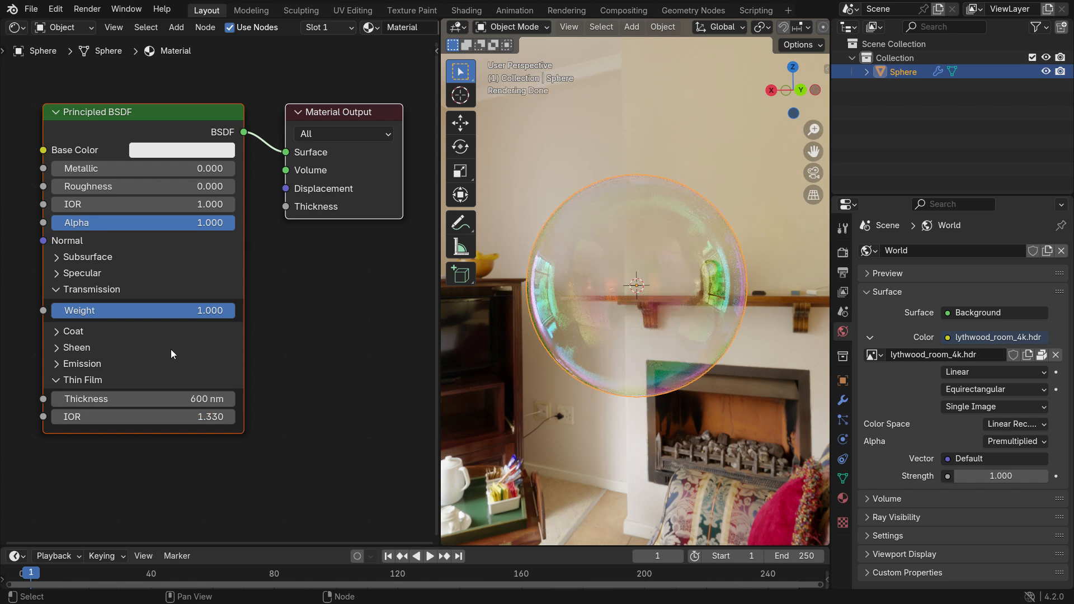
double_click(143, 398)
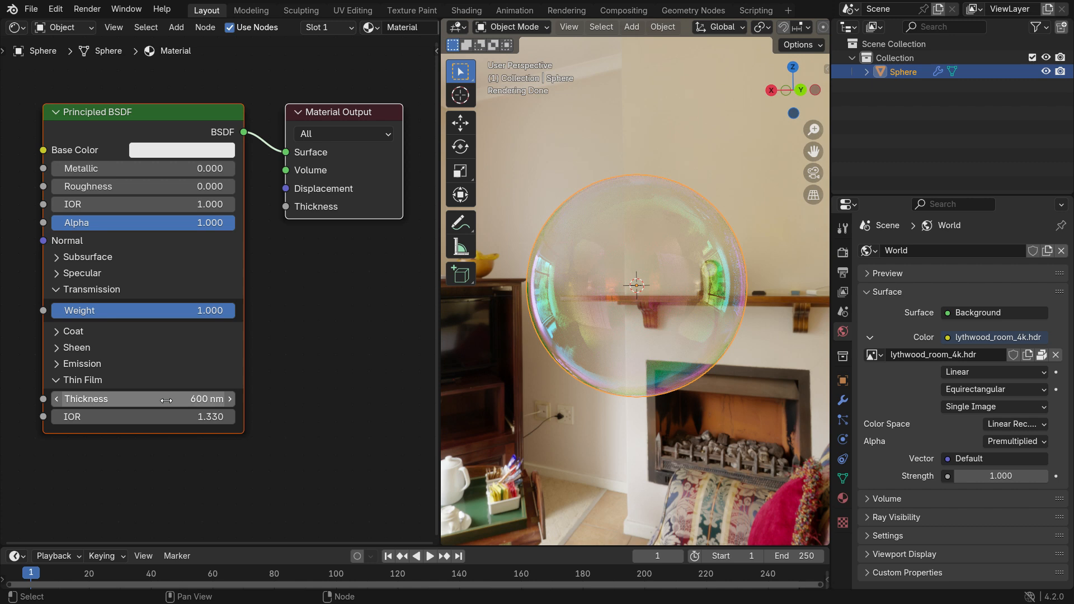
mouse_move(143, 416)
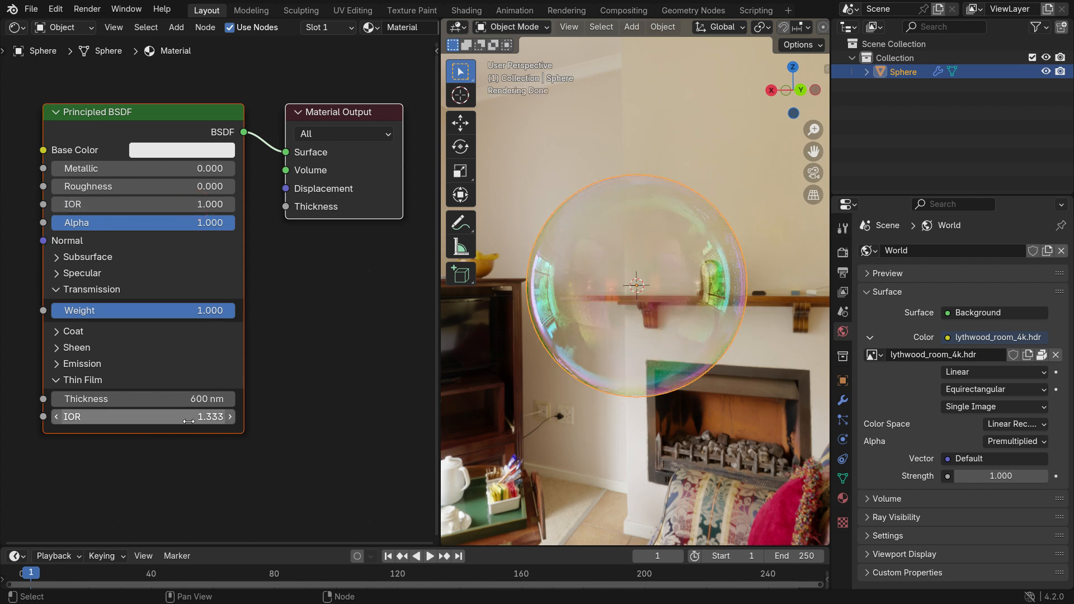
key("shift+d")
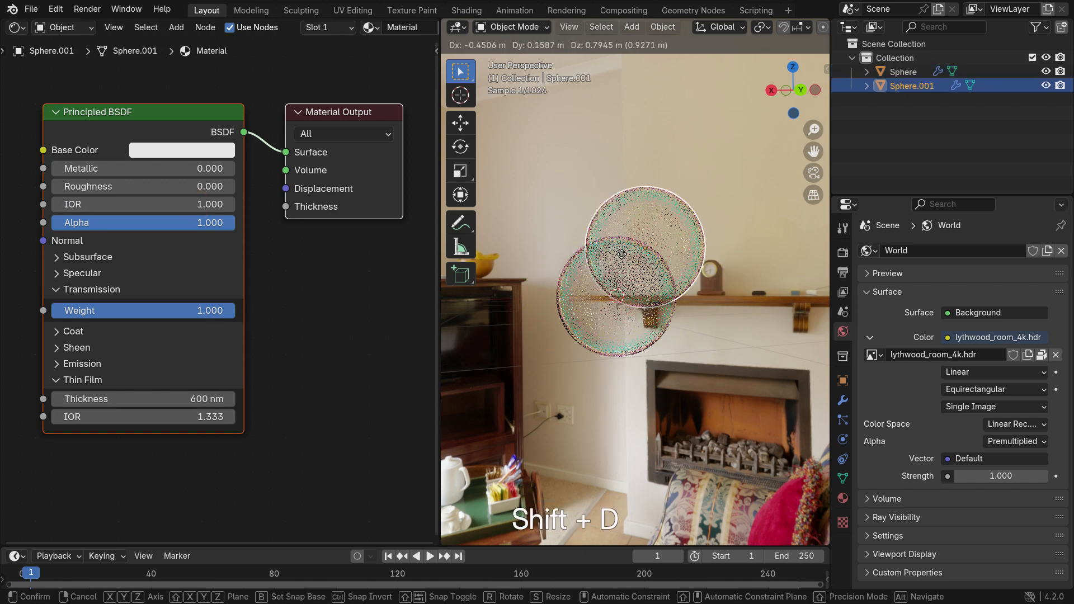